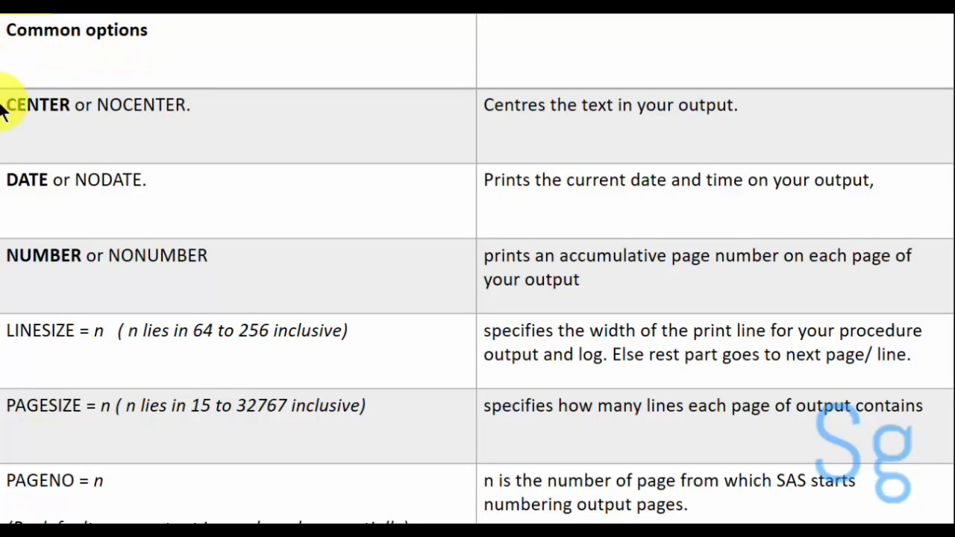
mouse_move(86, 205)
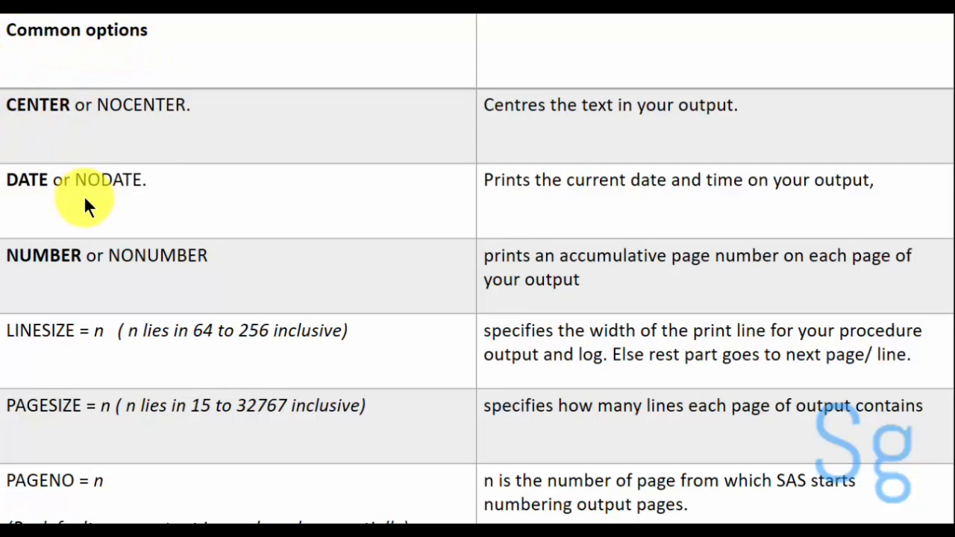
mouse_move(71, 507)
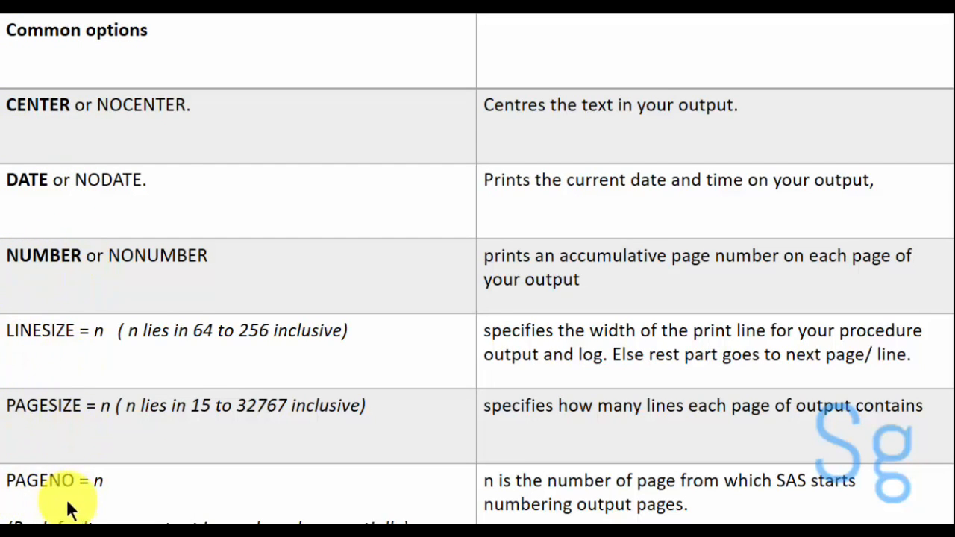
mouse_move(105, 231)
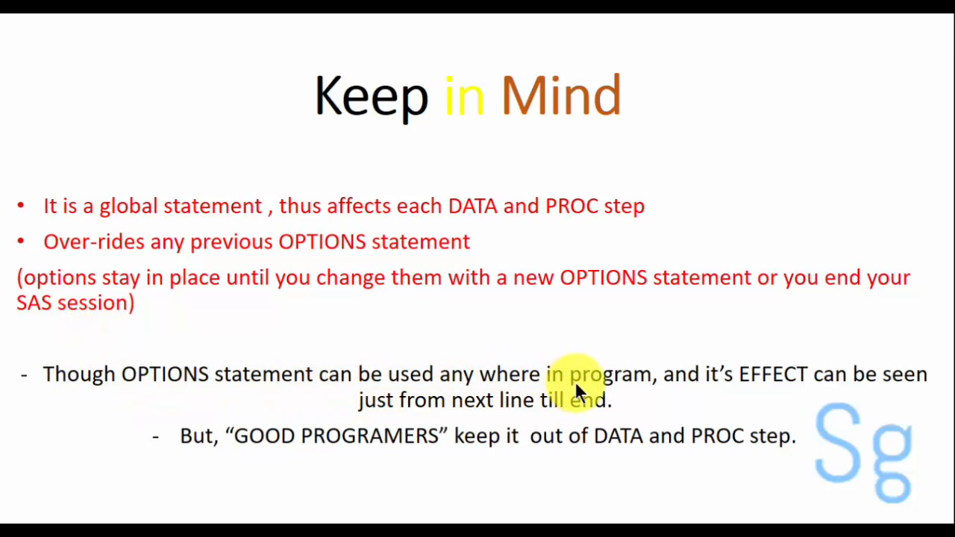
mouse_move(448, 418)
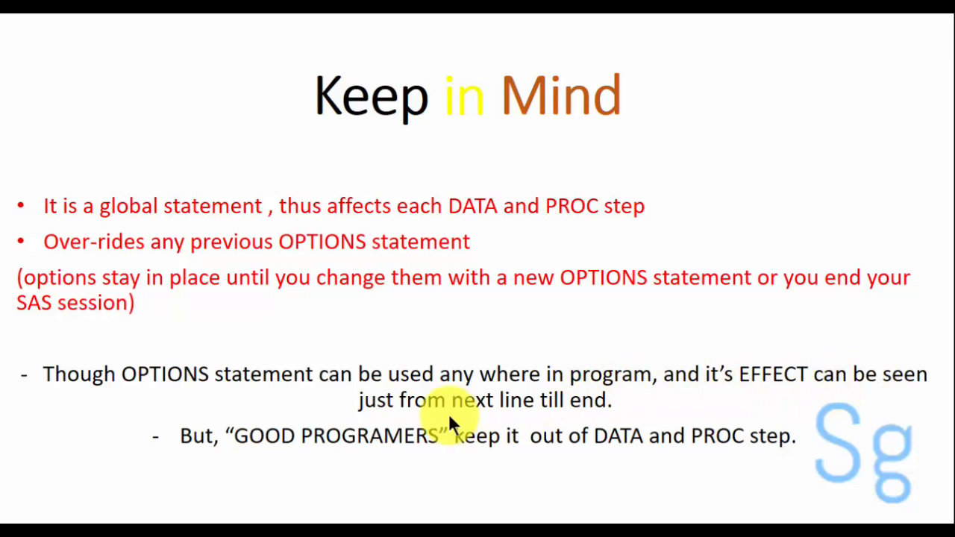